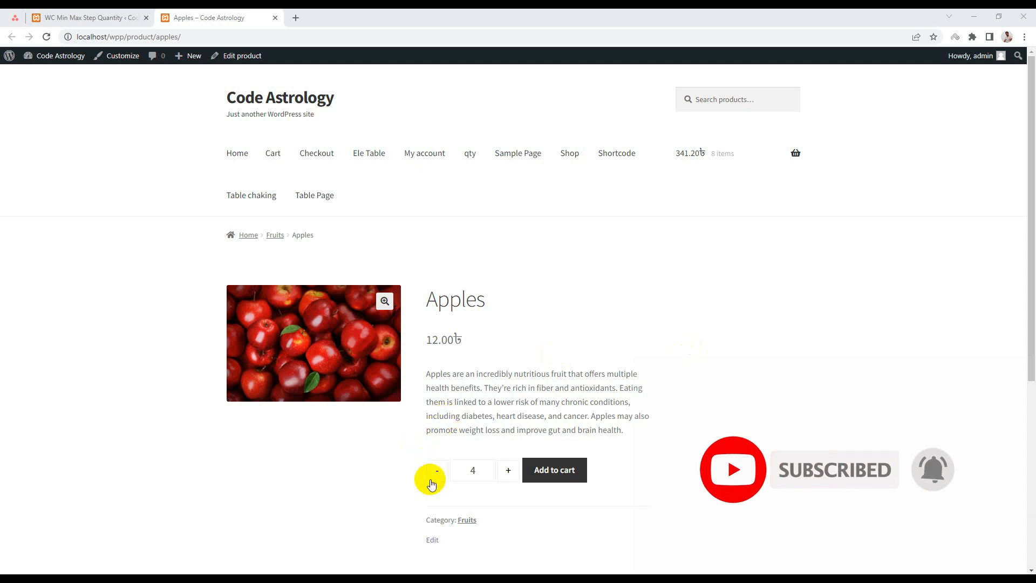
# Step: Step the Apples quantity between 1, 3, 4 and 7 while the price stays 12.00
pyautogui.click(437, 470)
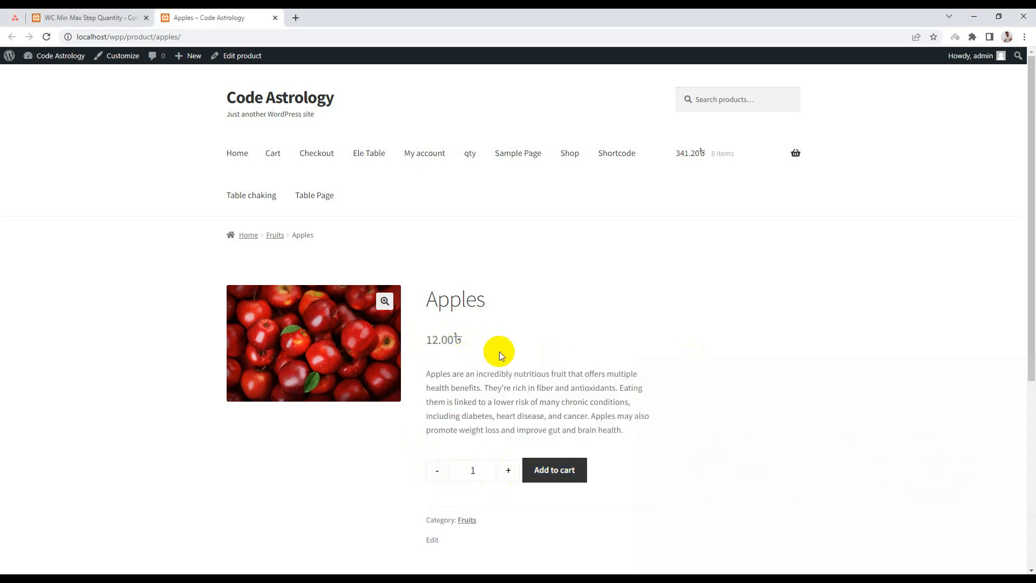
pyautogui.click(509, 470)
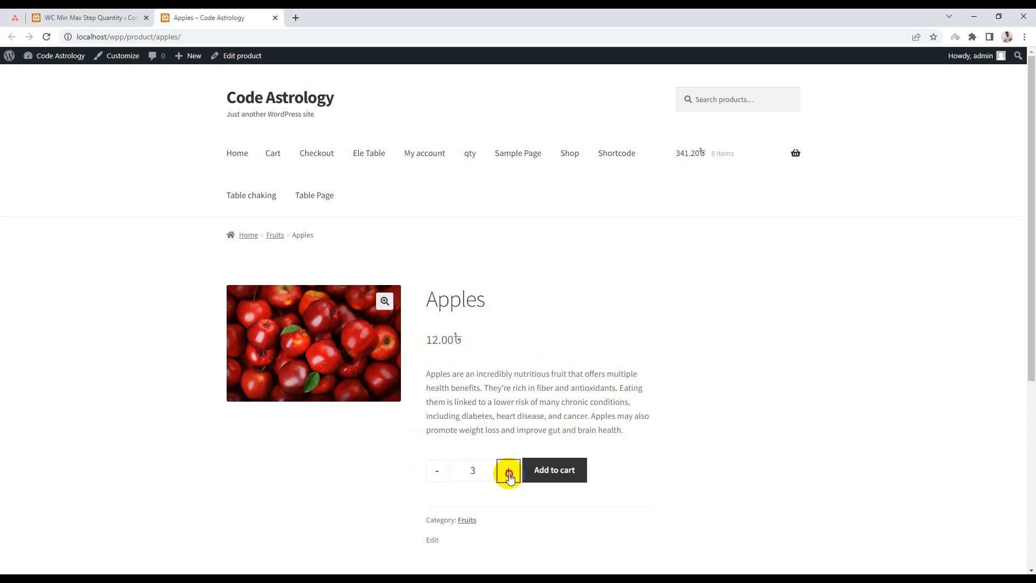
pyautogui.click(437, 470)
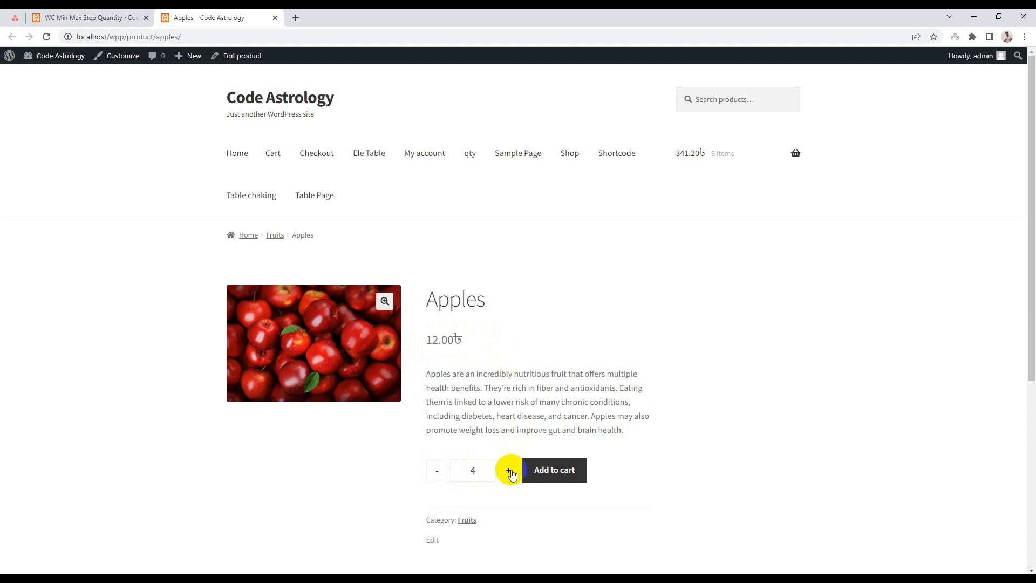
pyautogui.moveTo(454, 377)
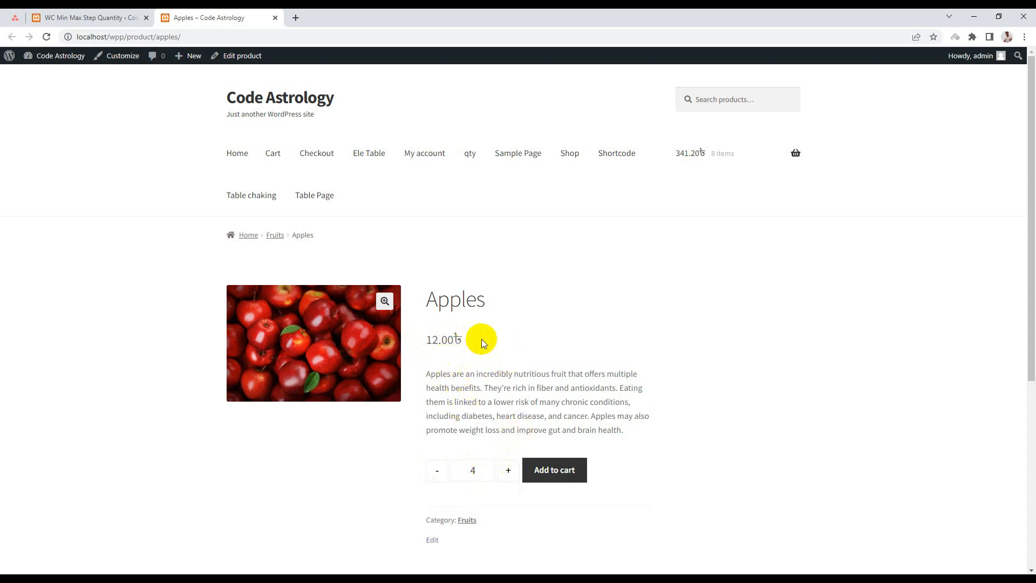
pyautogui.click(508, 470)
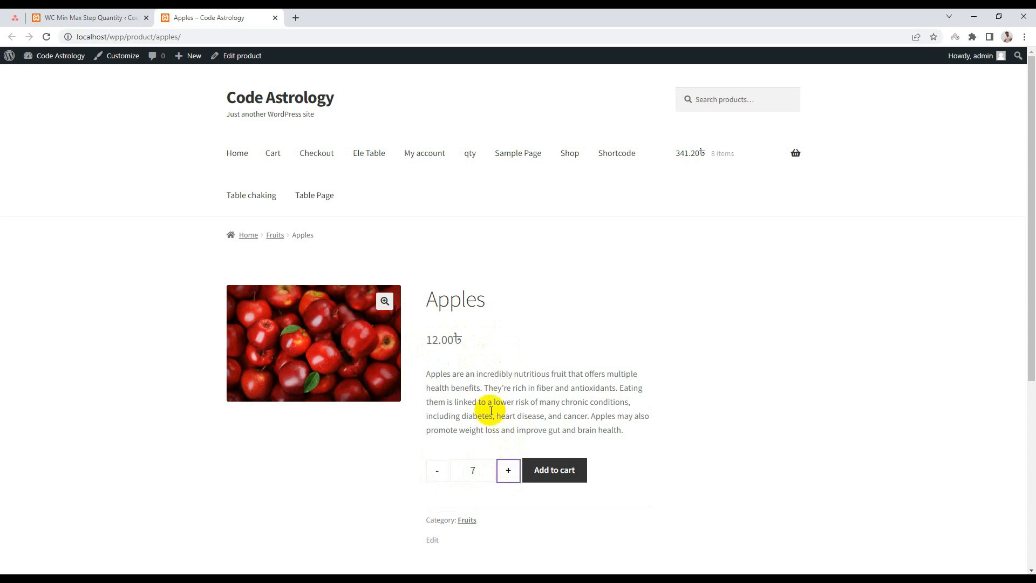
pyautogui.click(436, 470)
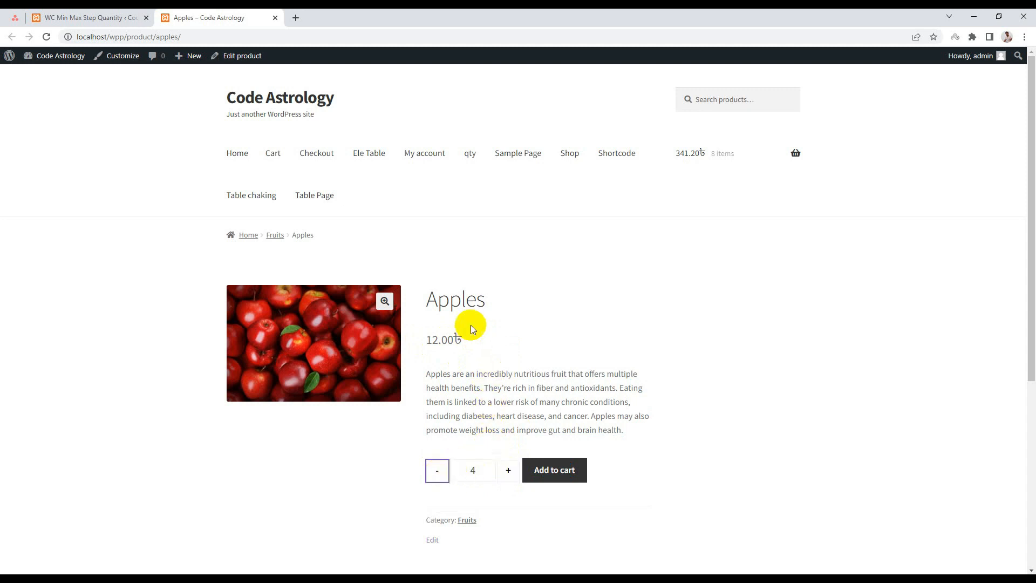
pyautogui.click(508, 469)
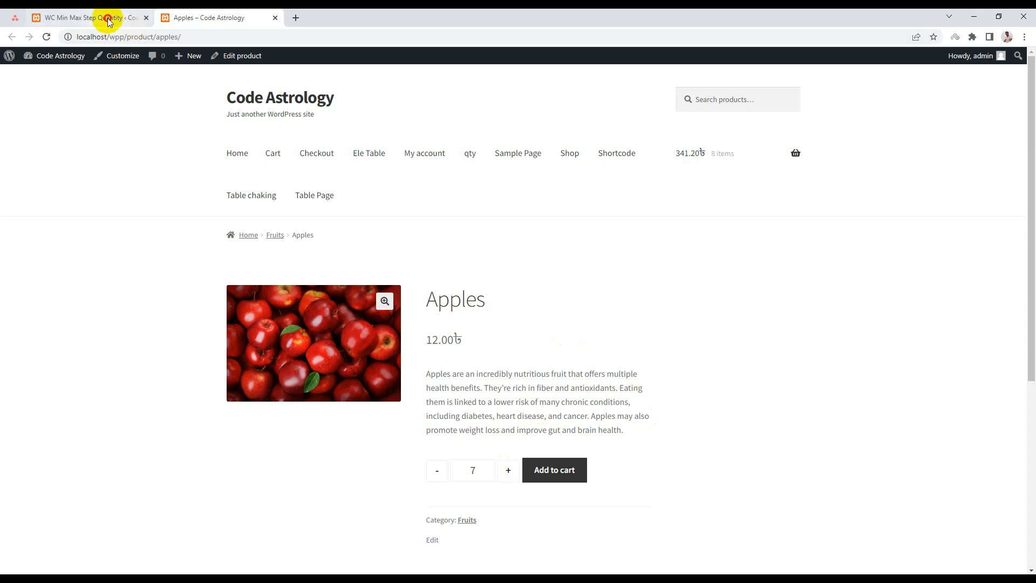
# Step: Enable 'Price multiply by min quantity' in Min Max Step Control and save all settings
pyautogui.click(88, 18)
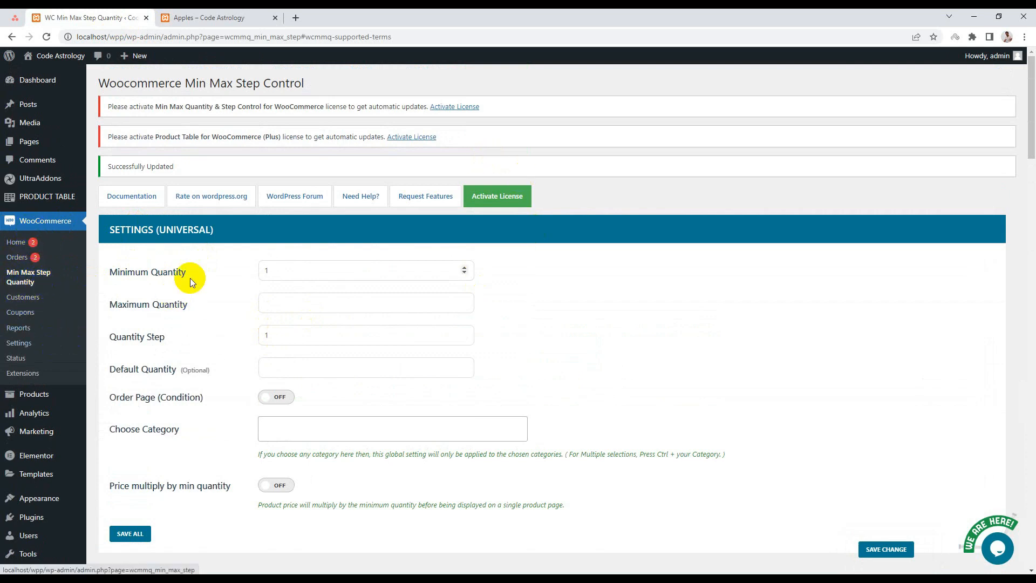
pyautogui.scroll(-3)
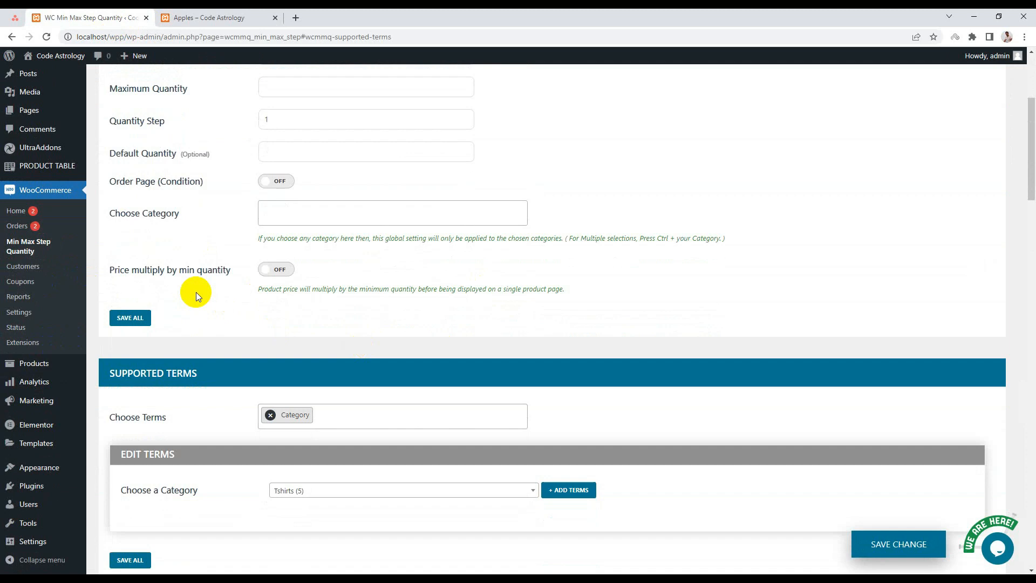
pyautogui.moveTo(121, 282)
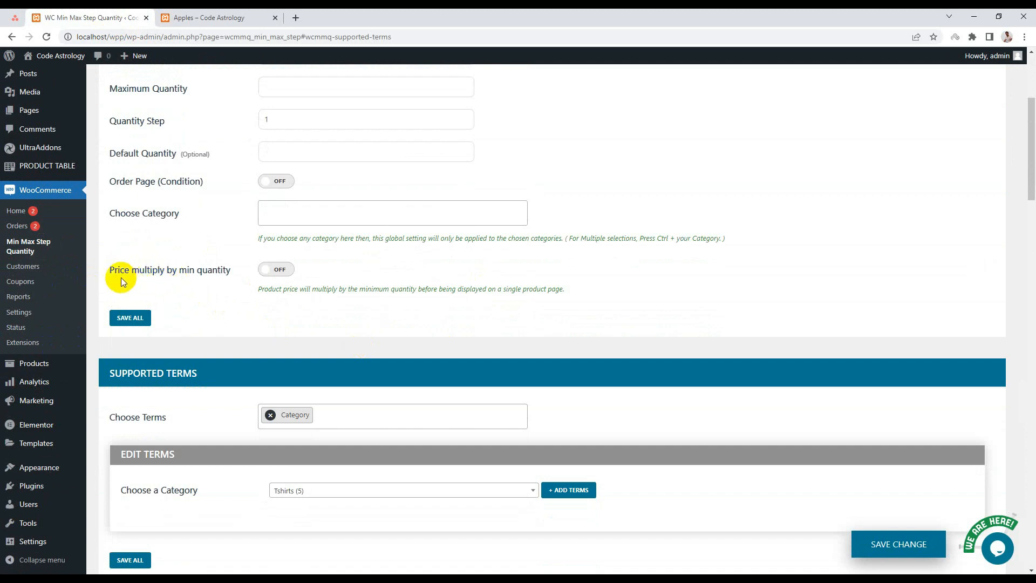
pyautogui.moveTo(166, 280)
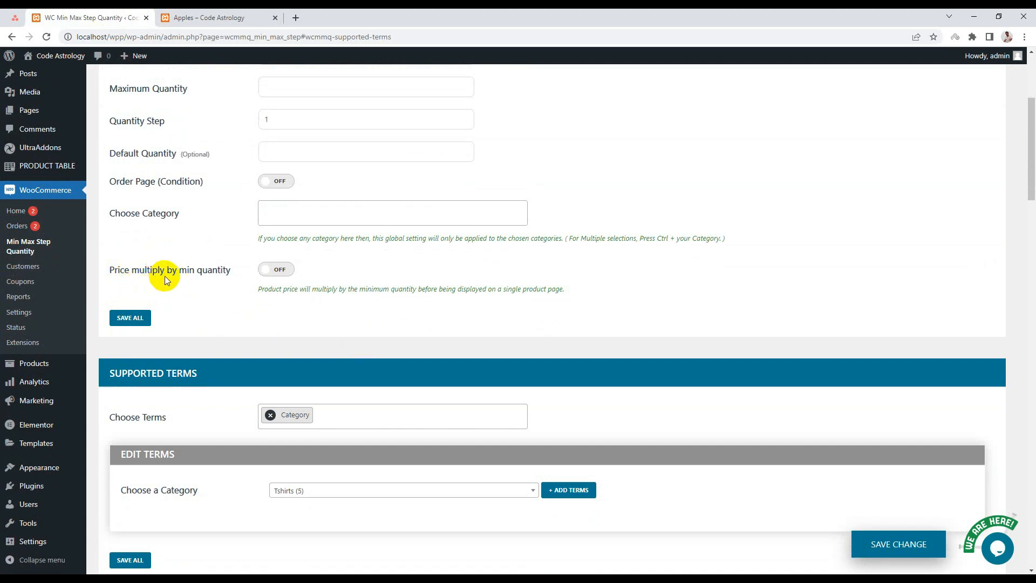
pyautogui.moveTo(248, 274)
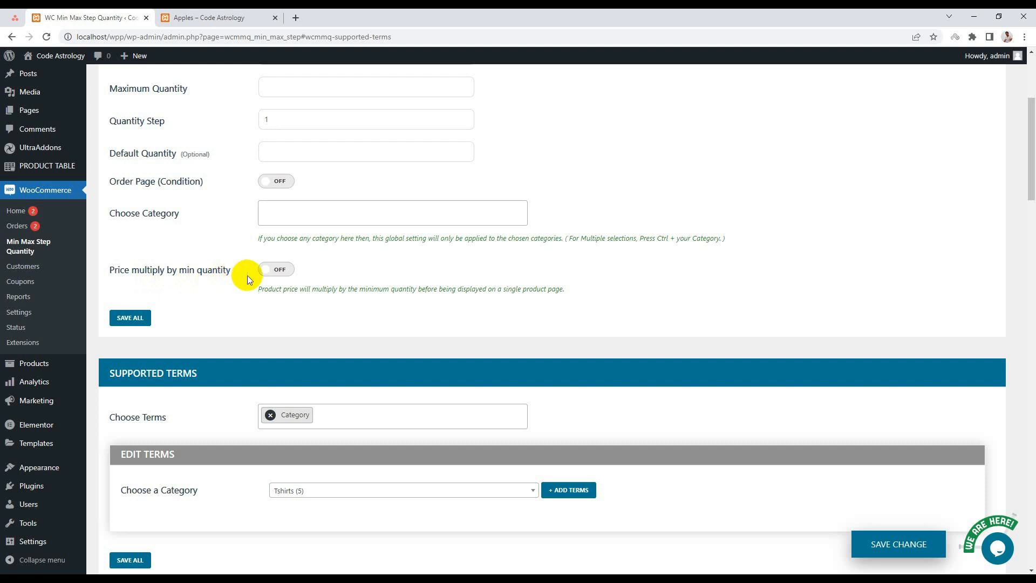
pyautogui.scroll(-3)
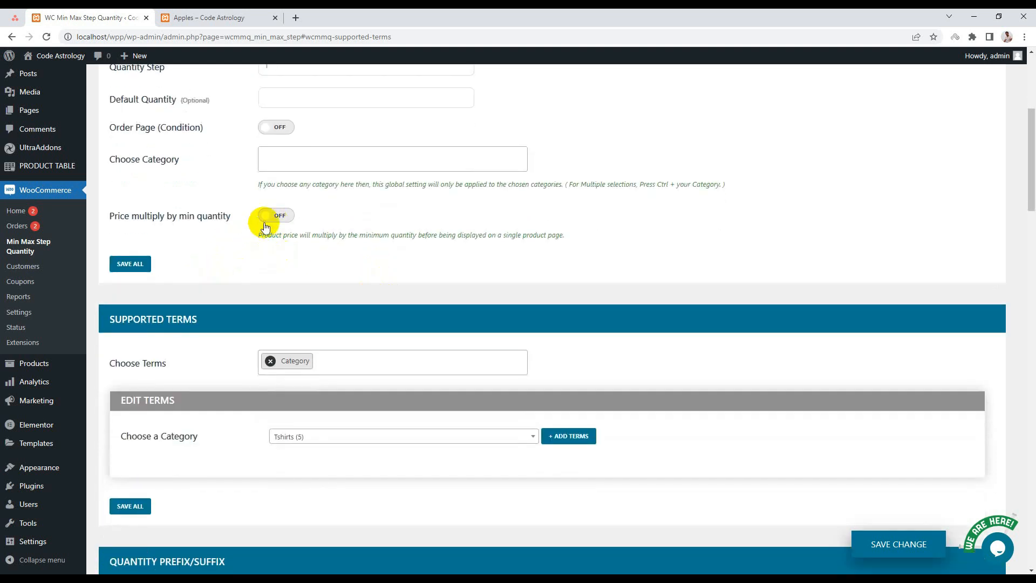
pyautogui.click(276, 215)
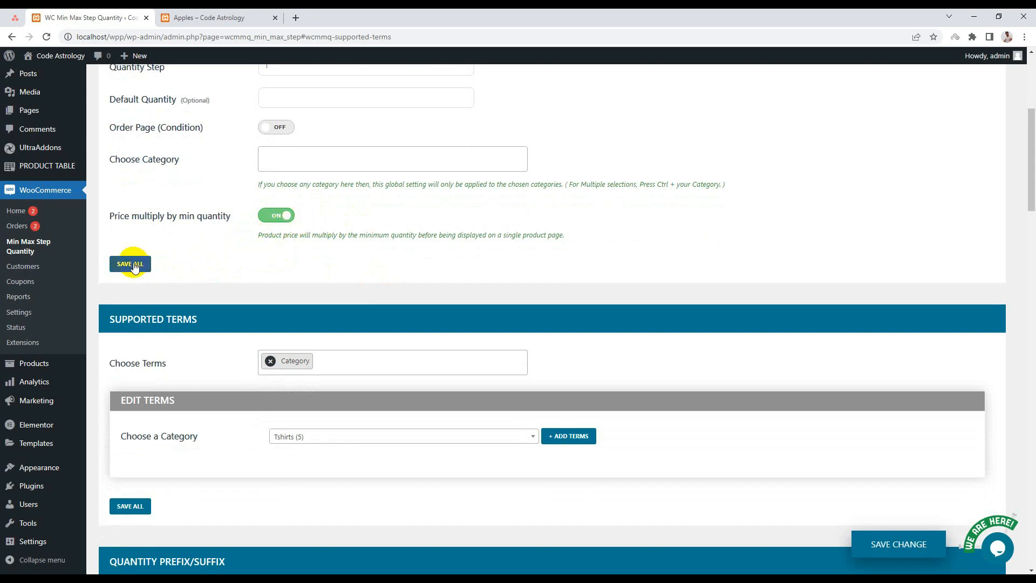
pyautogui.click(130, 264)
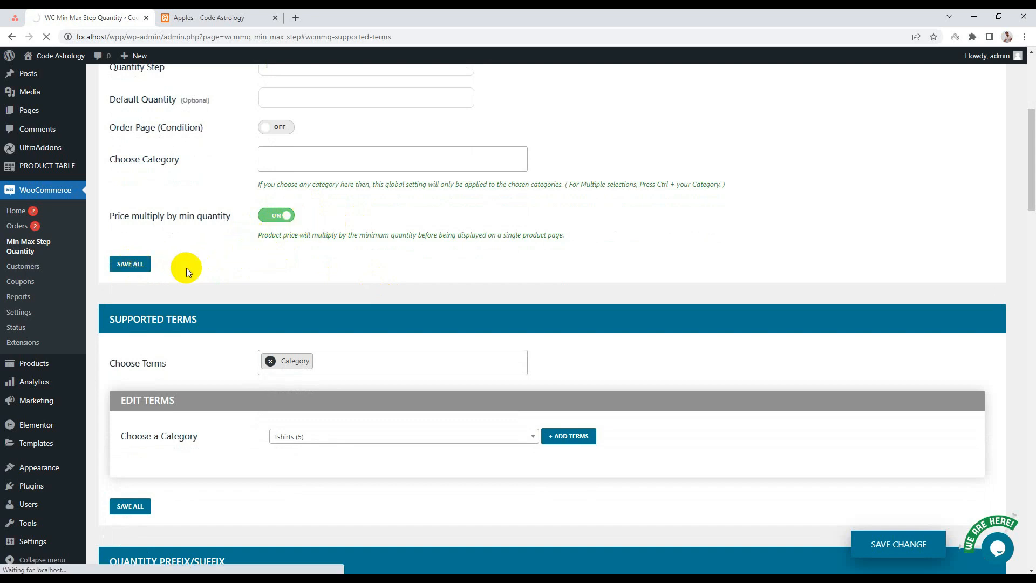
pyautogui.click(218, 17)
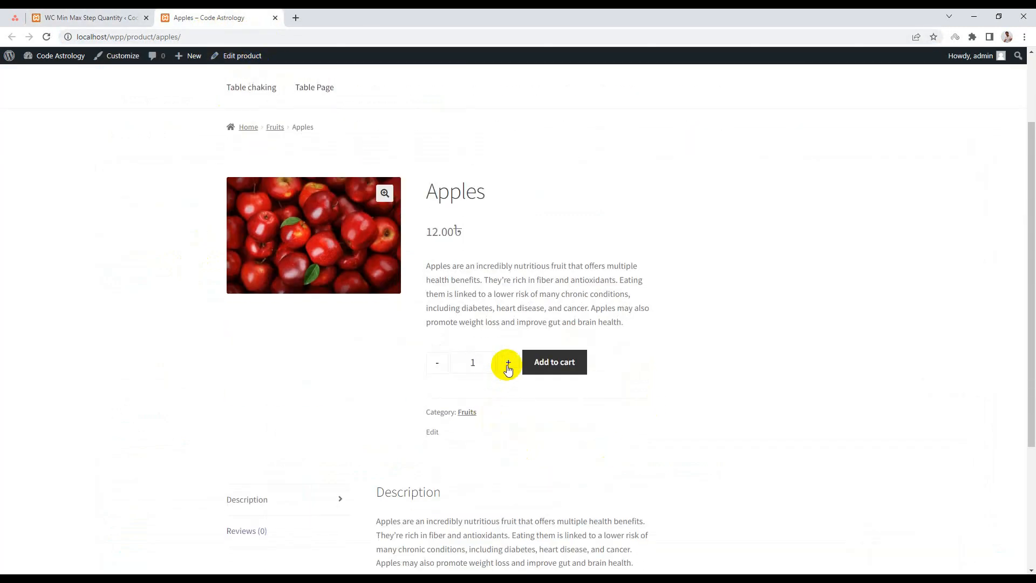
# Step: Step the Apples quantity through 5, 6 and 7 and back to 5 as the price updates
pyautogui.click(507, 362)
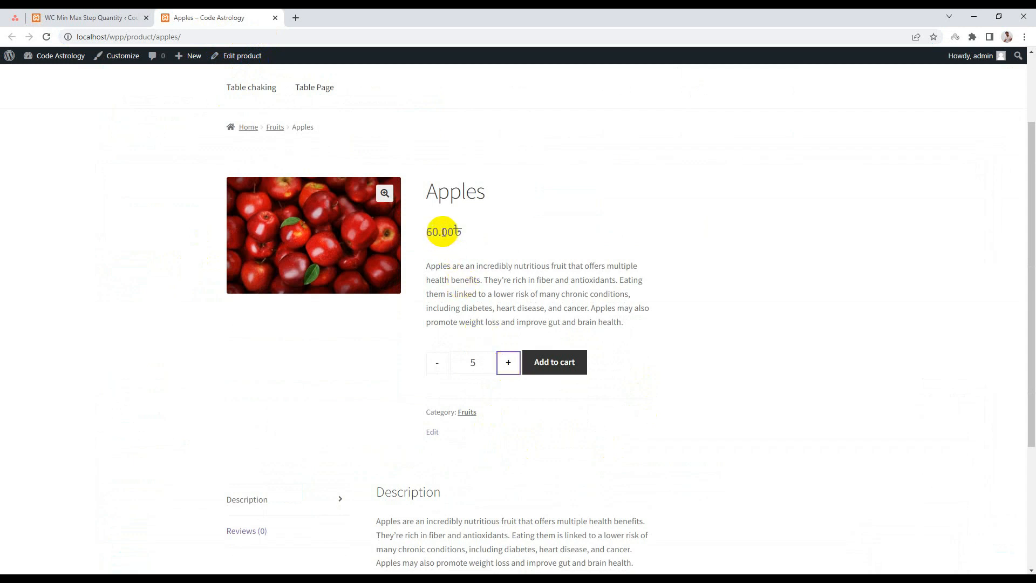
pyautogui.click(507, 362)
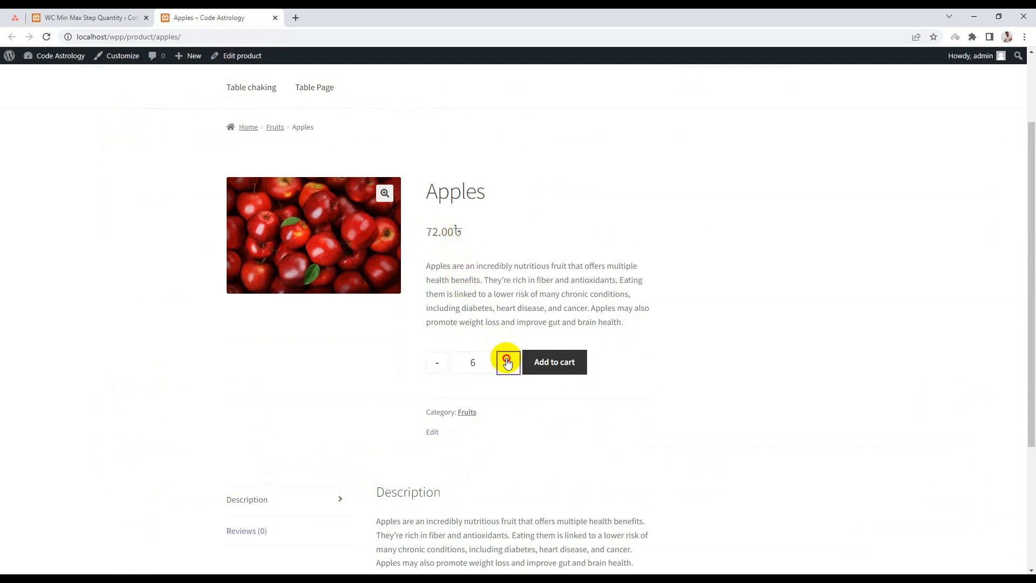
pyautogui.click(507, 361)
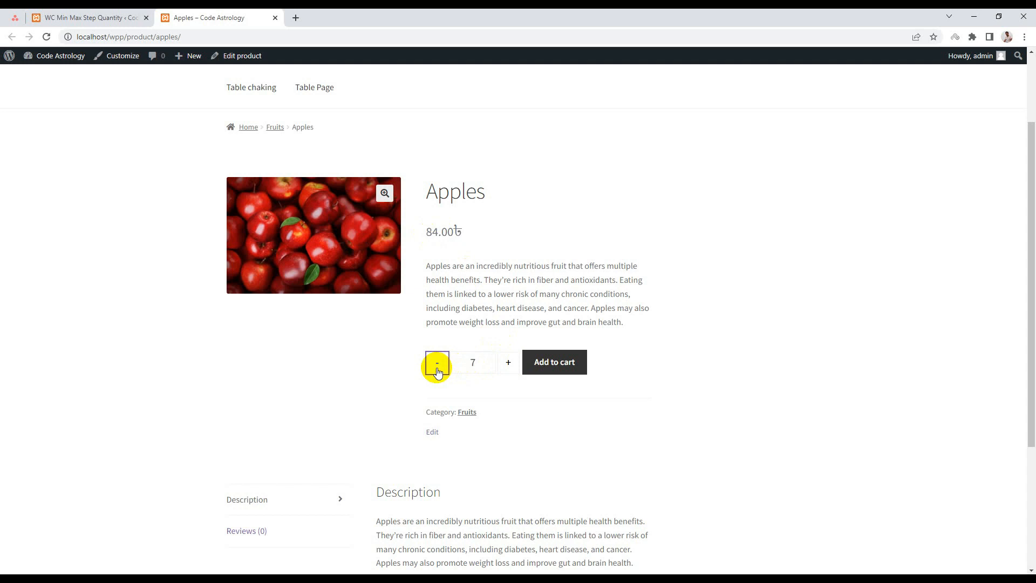
pyautogui.click(436, 362)
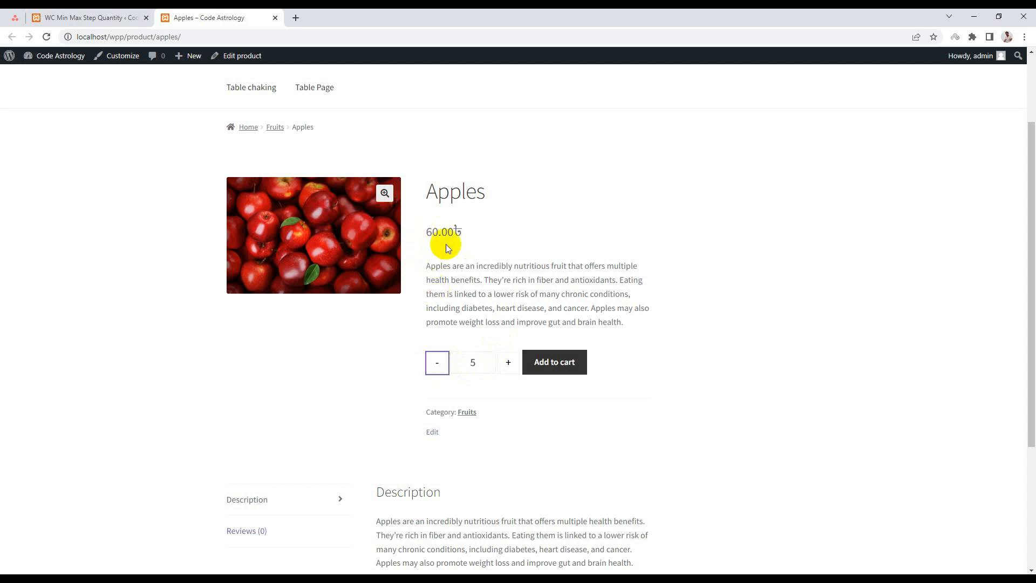